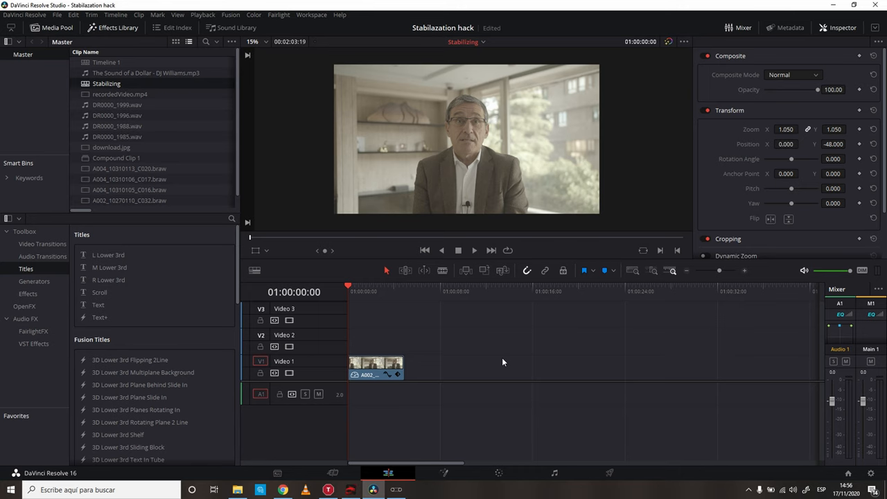
pyautogui.moveTo(468, 355)
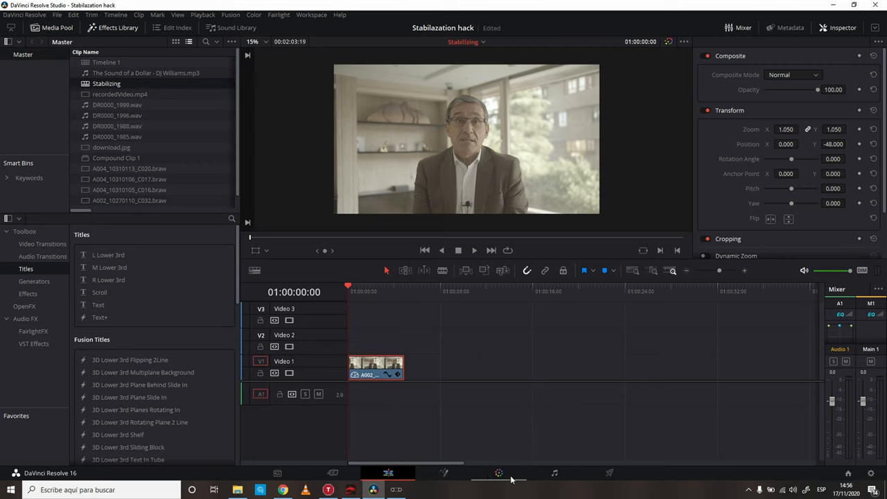
# On the Color page, switch the Tracker palette mode from Window to Stabilizer
pyautogui.click(499, 473)
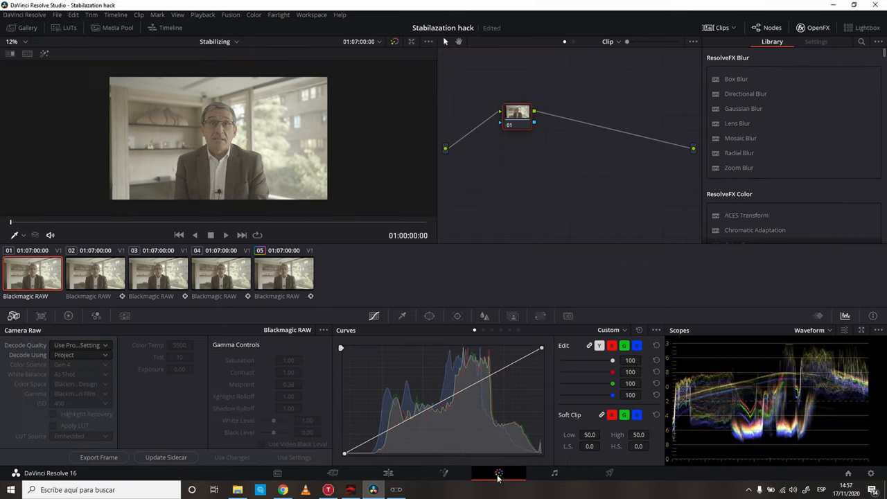
pyautogui.moveTo(375, 321)
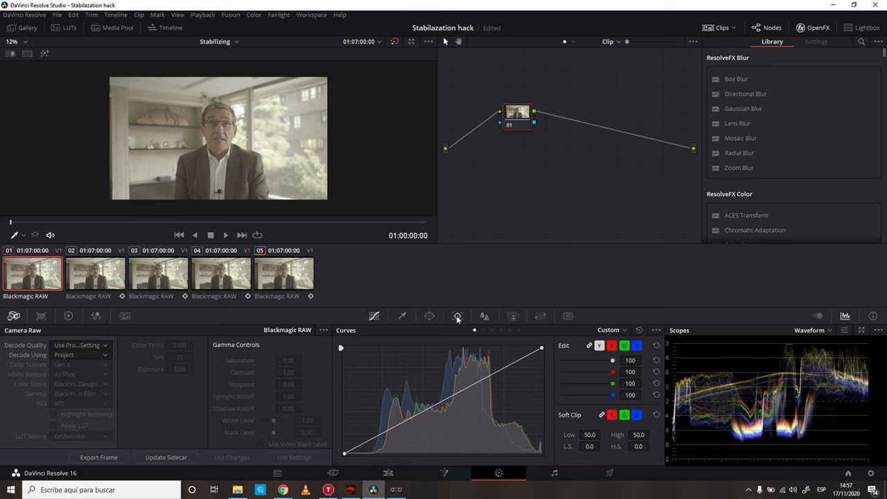
pyautogui.click(457, 316)
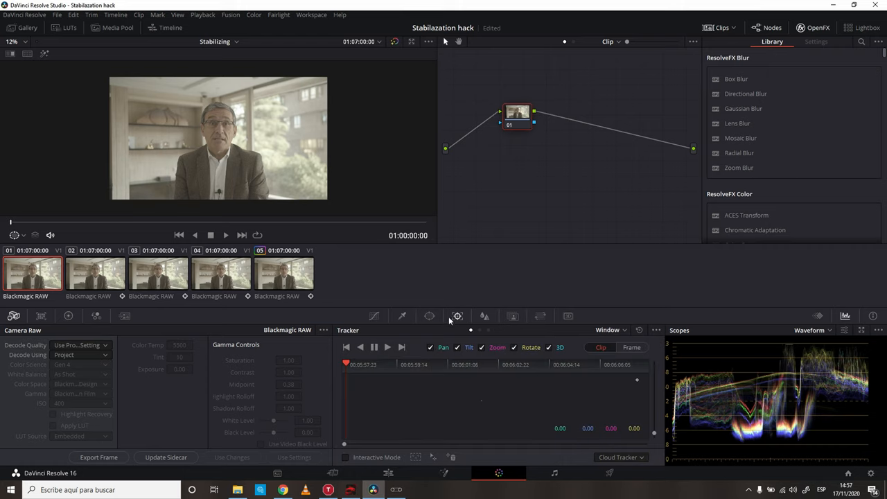
pyautogui.moveTo(613, 366)
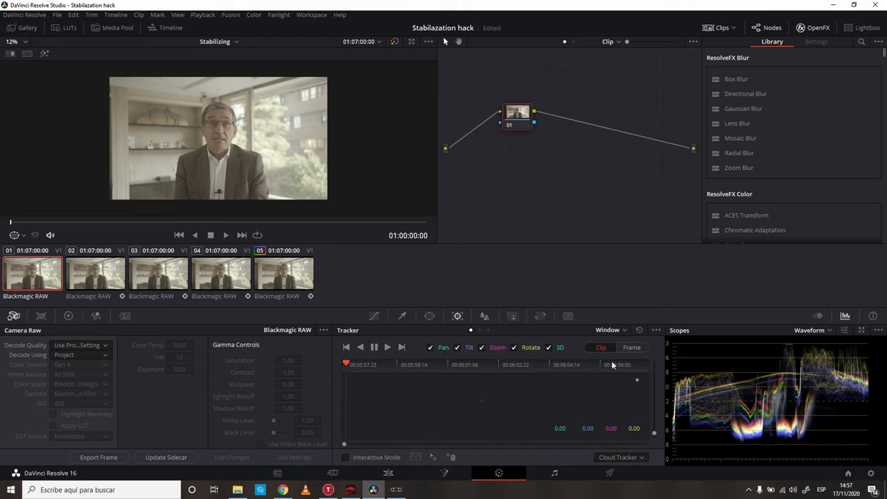
pyautogui.click(610, 329)
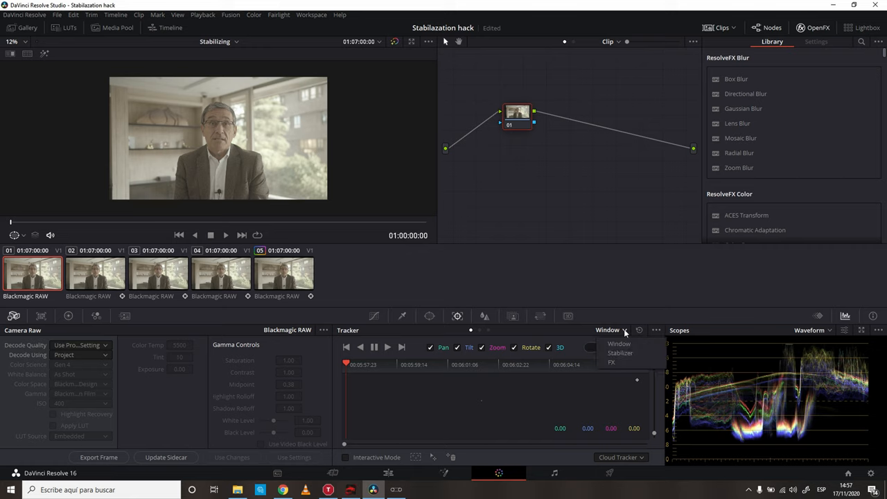
pyautogui.click(621, 353)
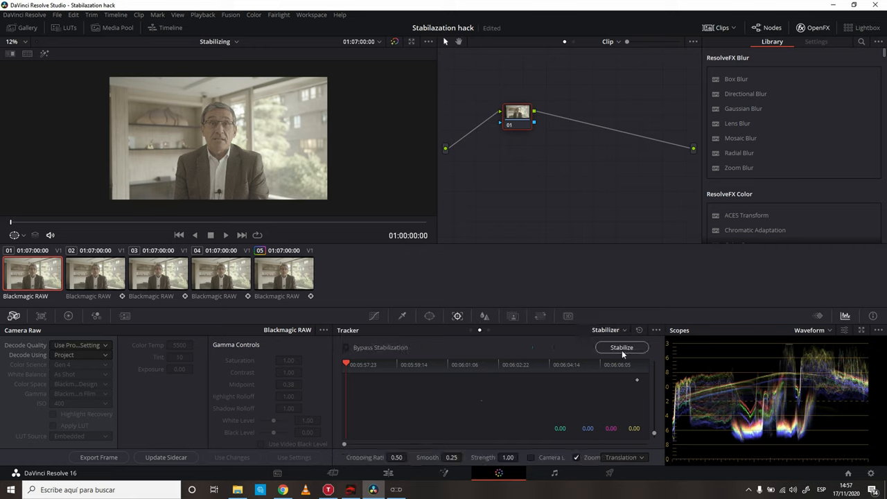
pyautogui.click(622, 347)
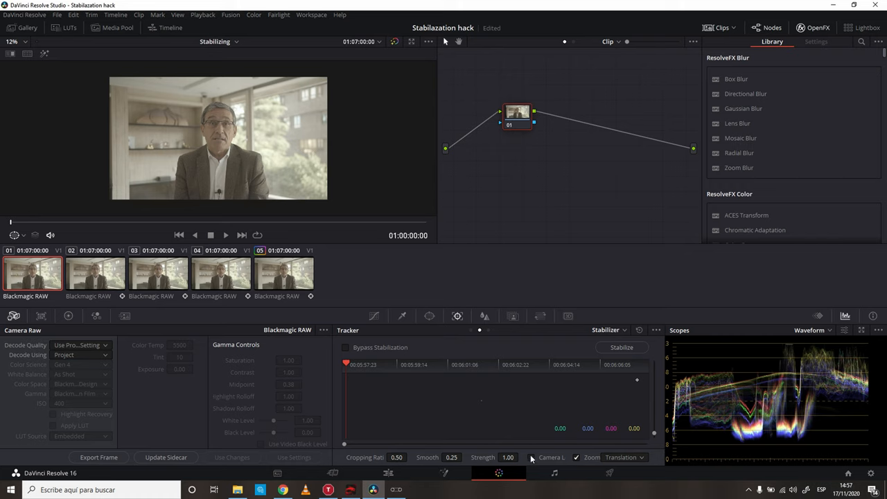
pyautogui.click(623, 456)
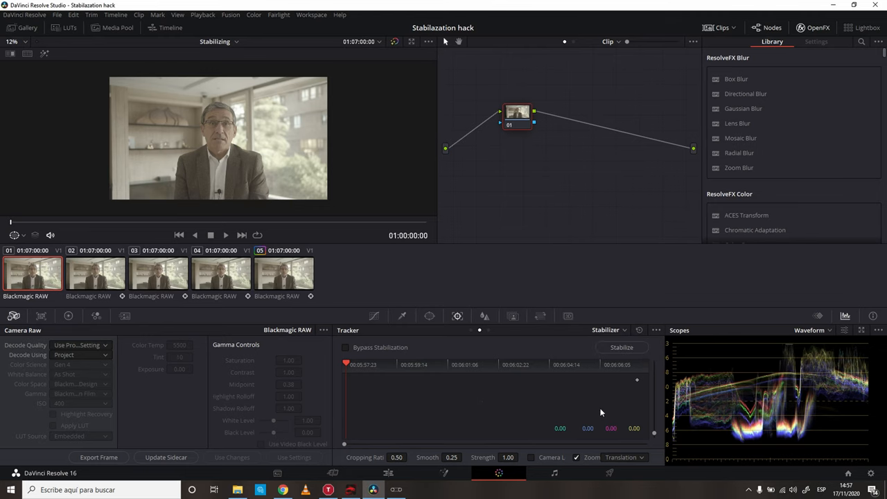
pyautogui.moveTo(656, 332)
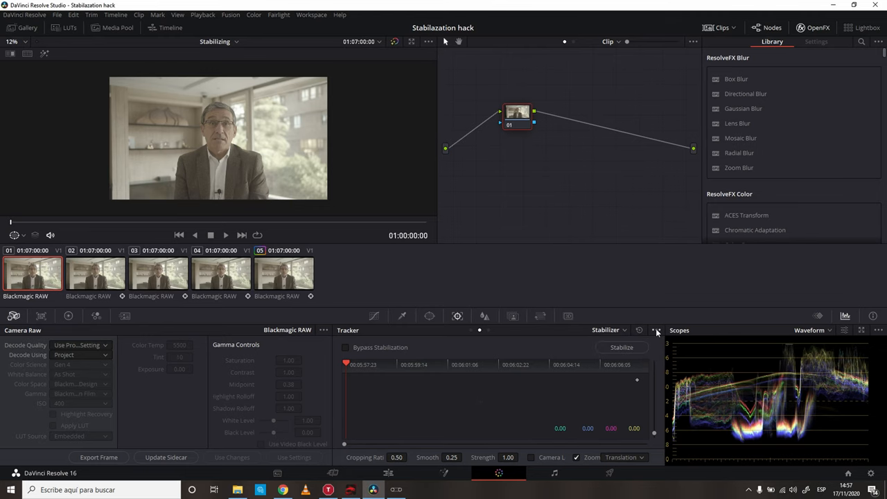
# Select Classic Stabilizer from the Tracker palette's options menu
pyautogui.click(656, 330)
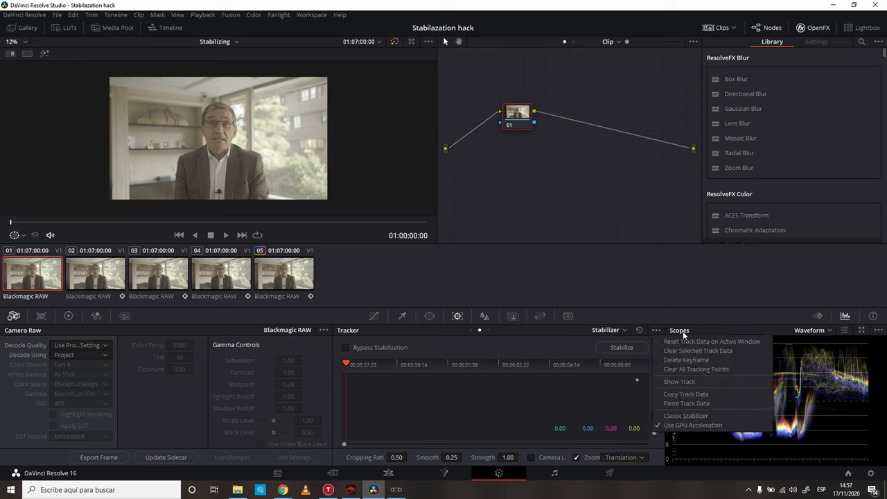
pyautogui.click(697, 369)
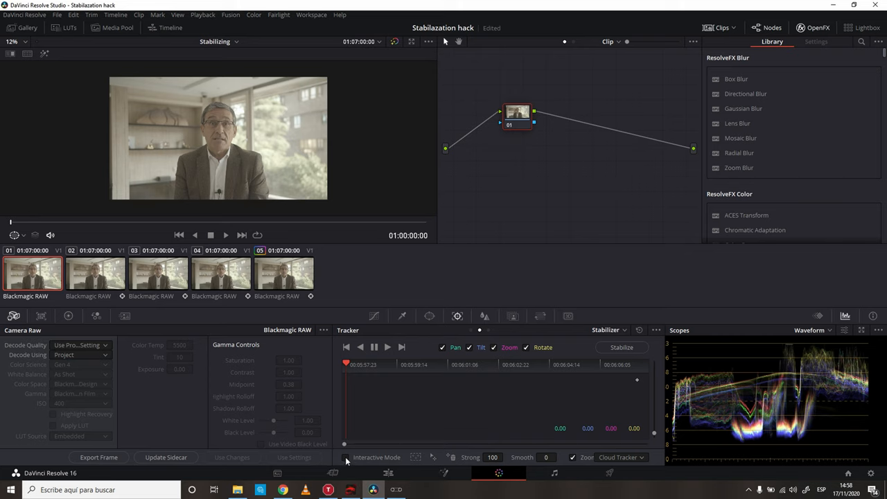
# Enable Interactive Mode in the Tracker palette
pyautogui.click(345, 457)
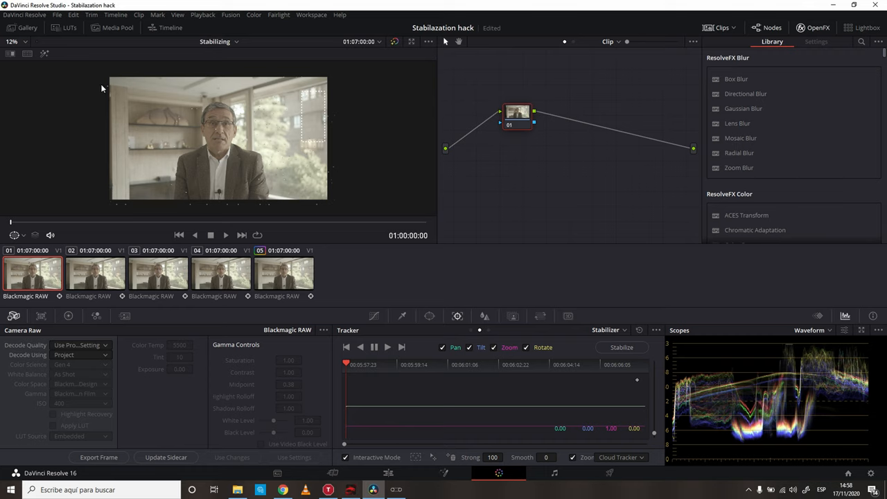
pyautogui.moveTo(237, 115)
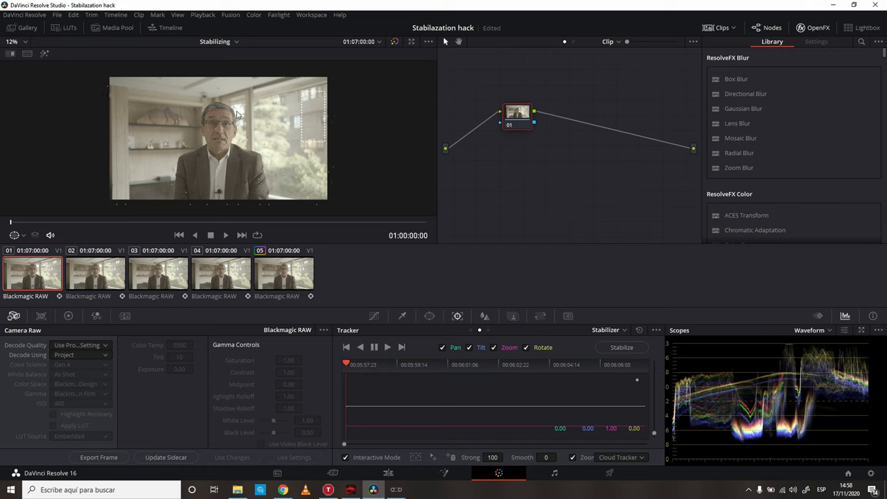
pyautogui.moveTo(135, 92)
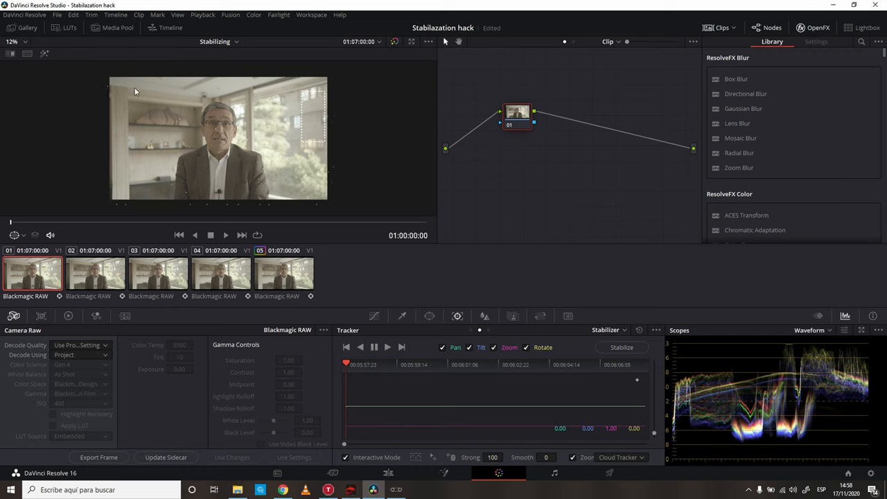
pyautogui.moveTo(69, 85)
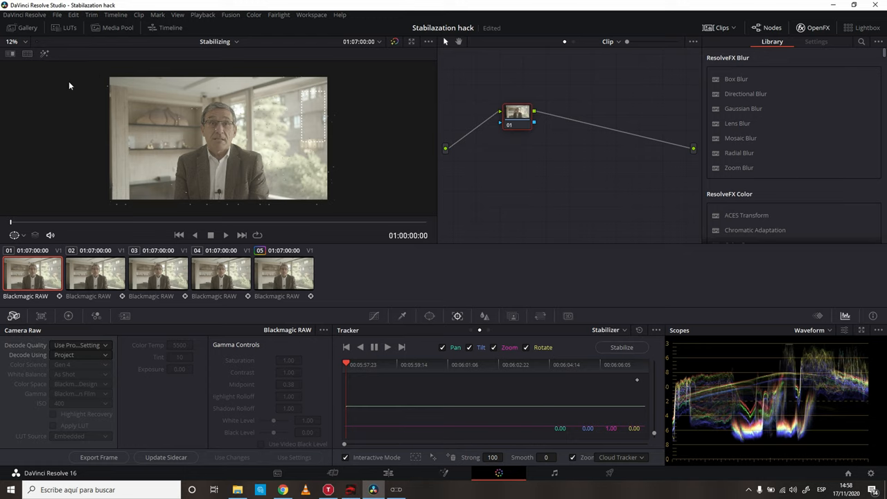
pyautogui.moveTo(59, 72)
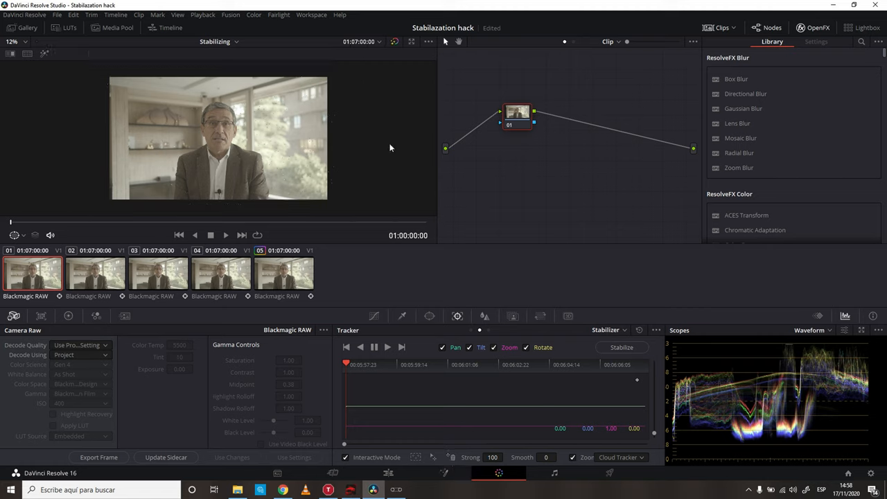
pyautogui.moveTo(372, 139)
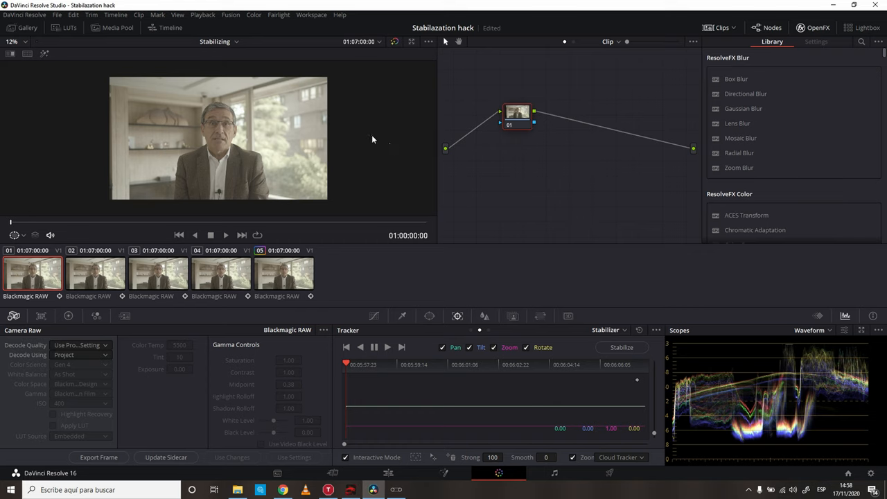
pyautogui.moveTo(350, 133)
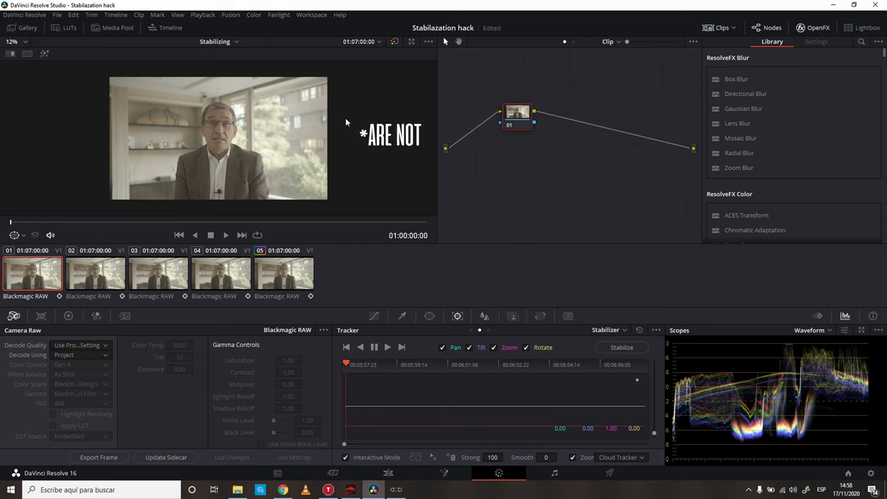
pyautogui.moveTo(347, 135)
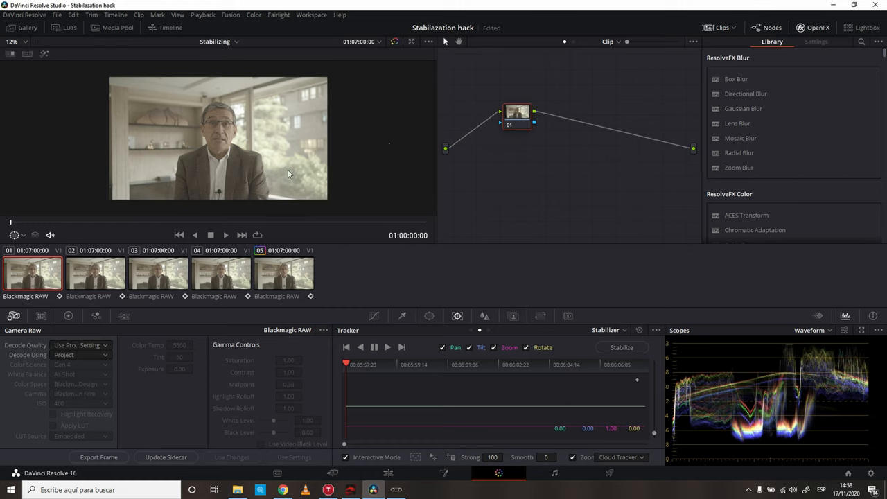
pyautogui.moveTo(273, 153)
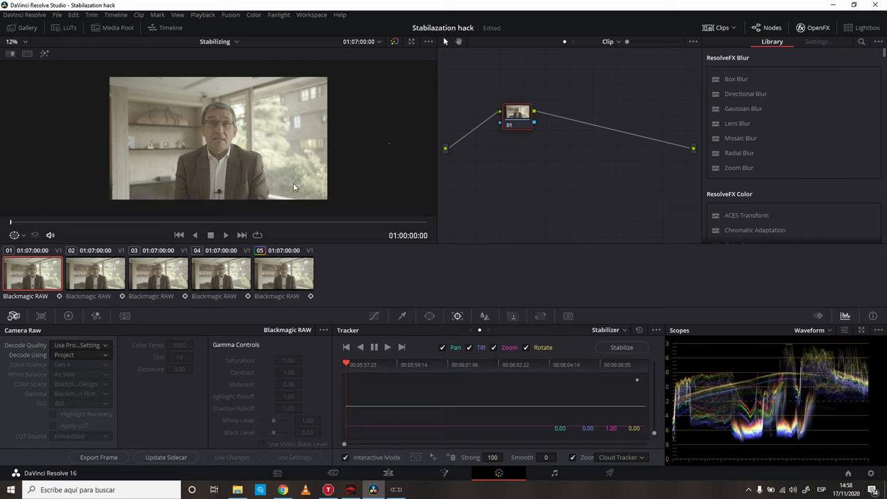
pyautogui.moveTo(267, 179)
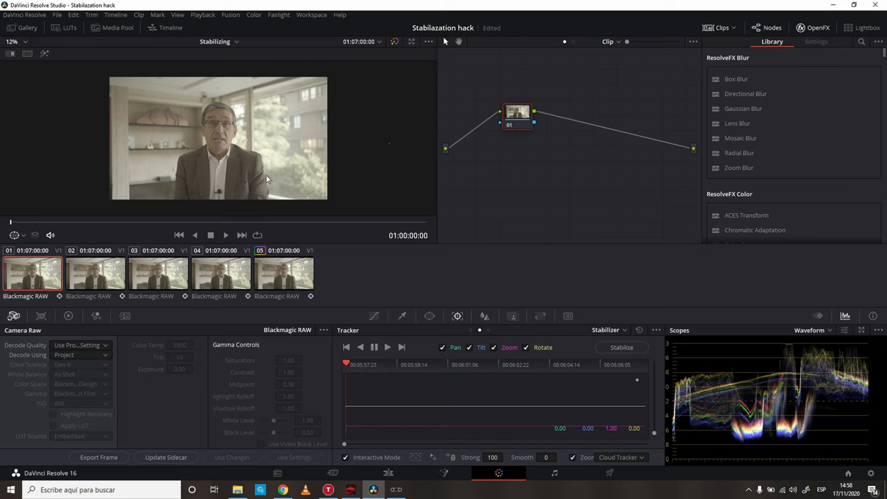
pyautogui.moveTo(203, 126)
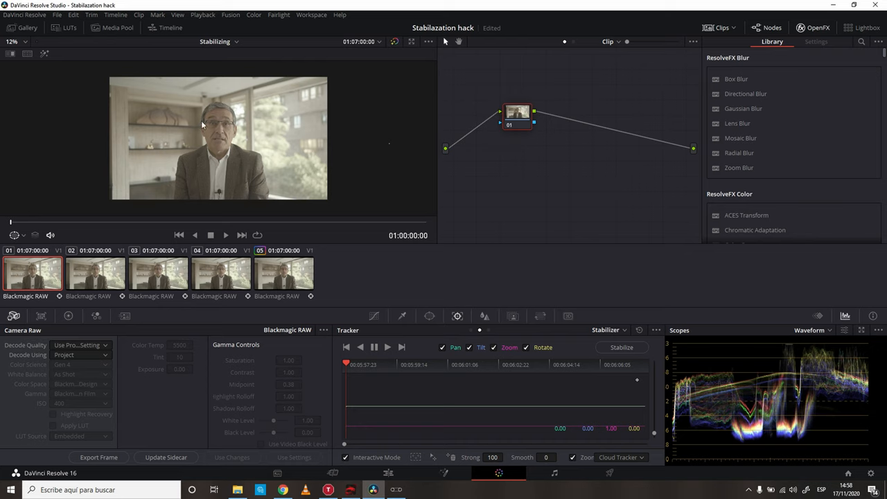
pyautogui.moveTo(177, 198)
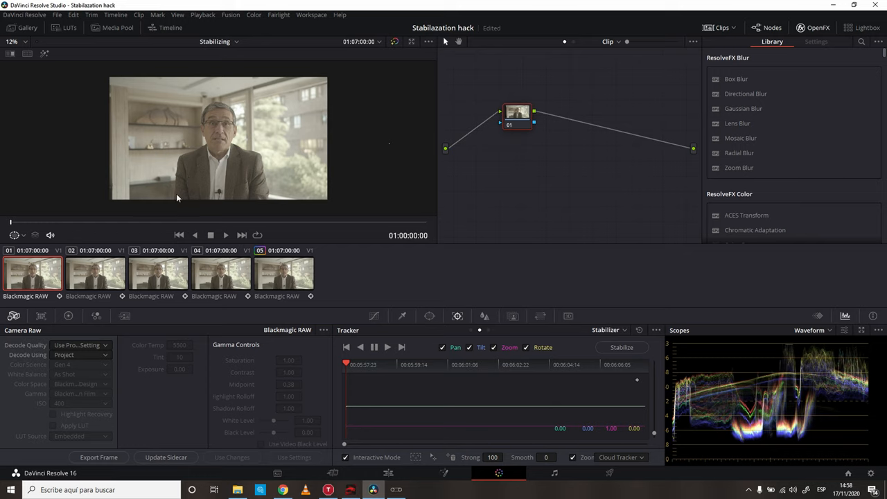
pyautogui.moveTo(177, 208)
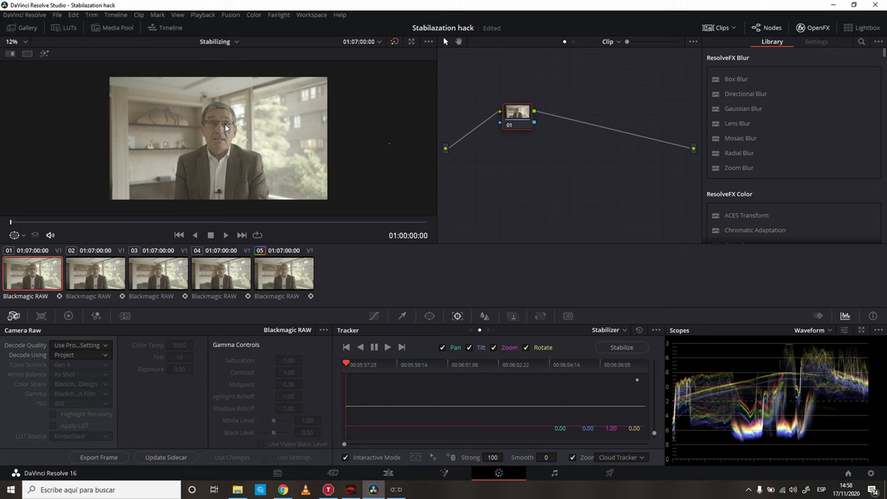
pyautogui.moveTo(165, 133)
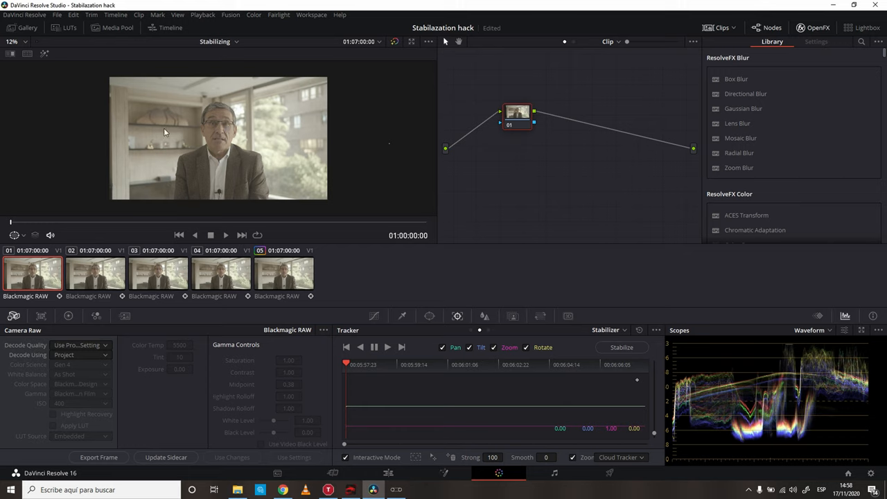
pyautogui.moveTo(162, 135)
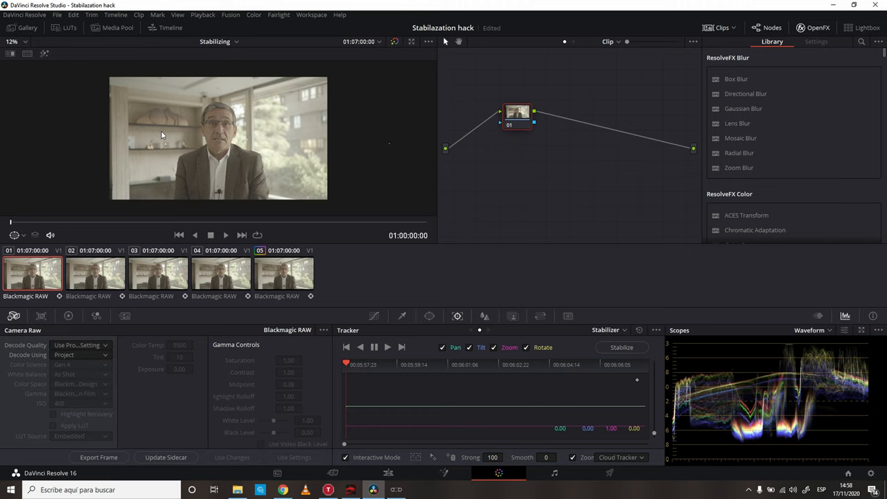
pyautogui.moveTo(153, 115)
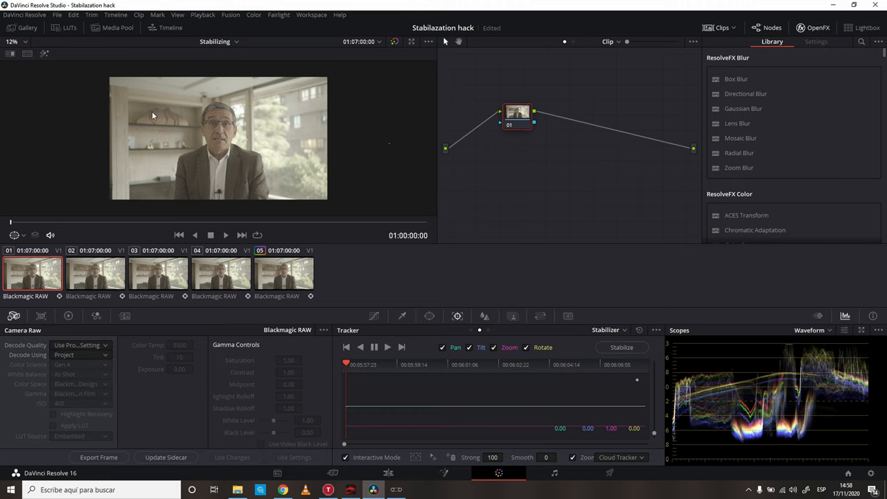
pyautogui.moveTo(97, 78)
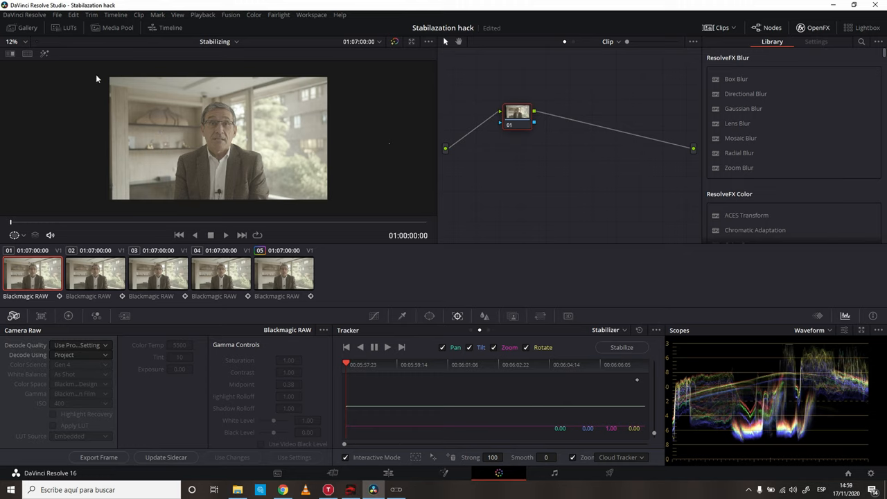
# Draw a tracking box over the window behind the speaker on the right
pyautogui.moveTo(100, 73); pyautogui.dragTo(156, 198)
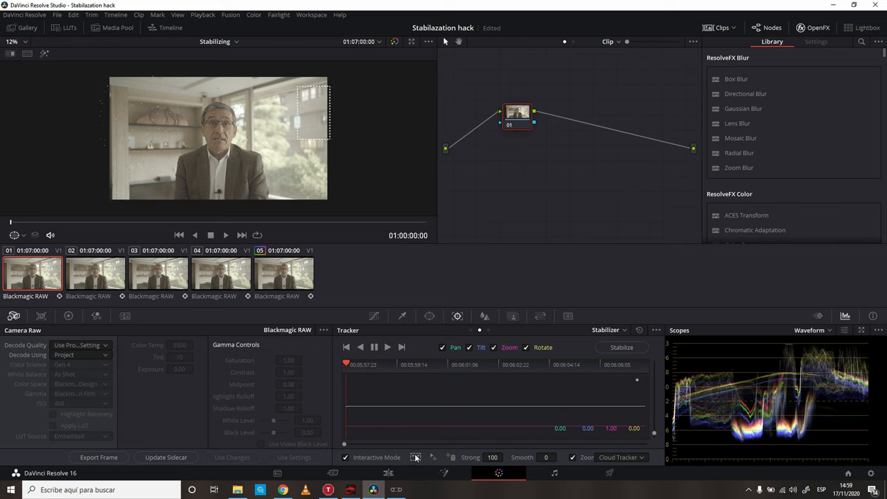
# Insert feature points into the marked window area
pyautogui.click(416, 457)
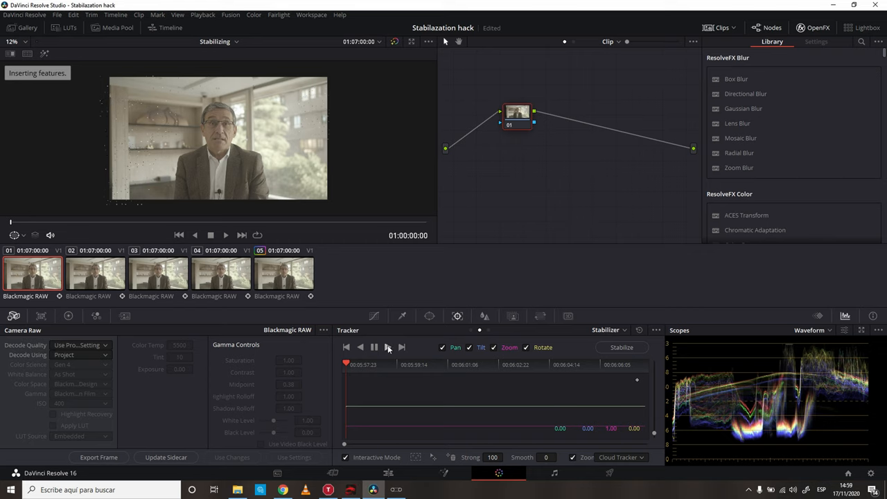
pyautogui.moveTo(387, 348)
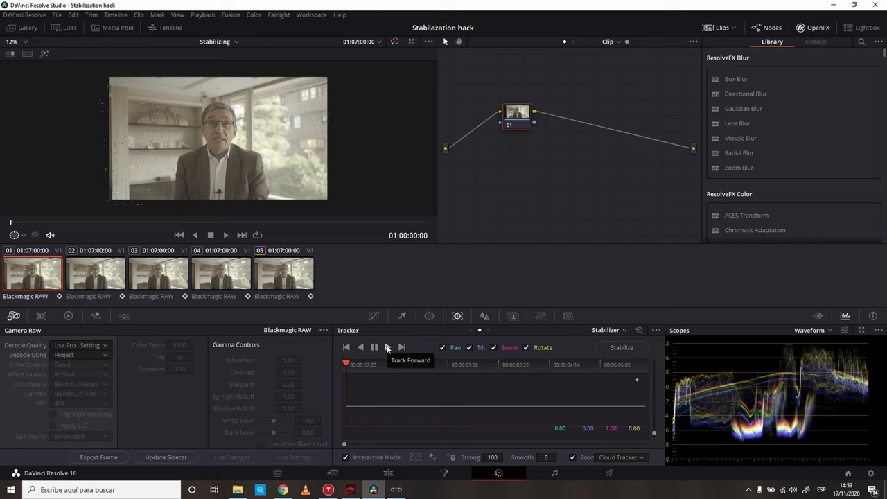
# Track the points forward through the clip, then apply Stabilize
pyautogui.click(387, 347)
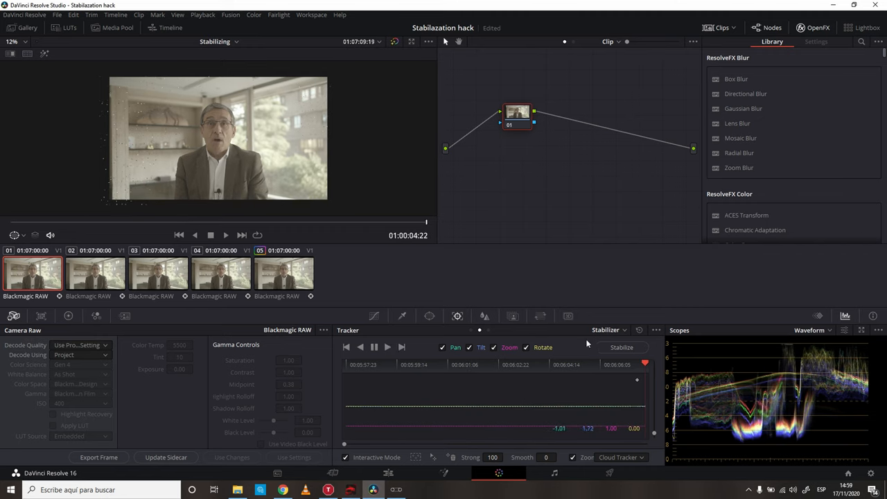
pyautogui.click(622, 347)
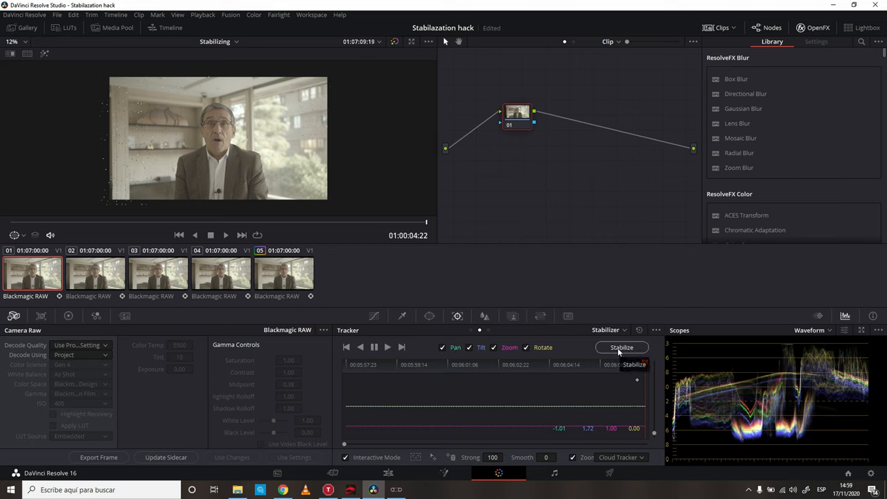
pyautogui.click(620, 347)
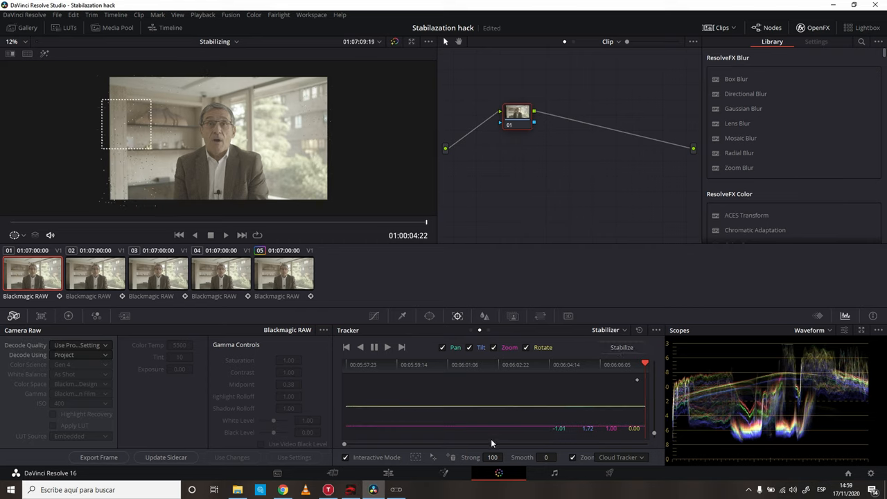